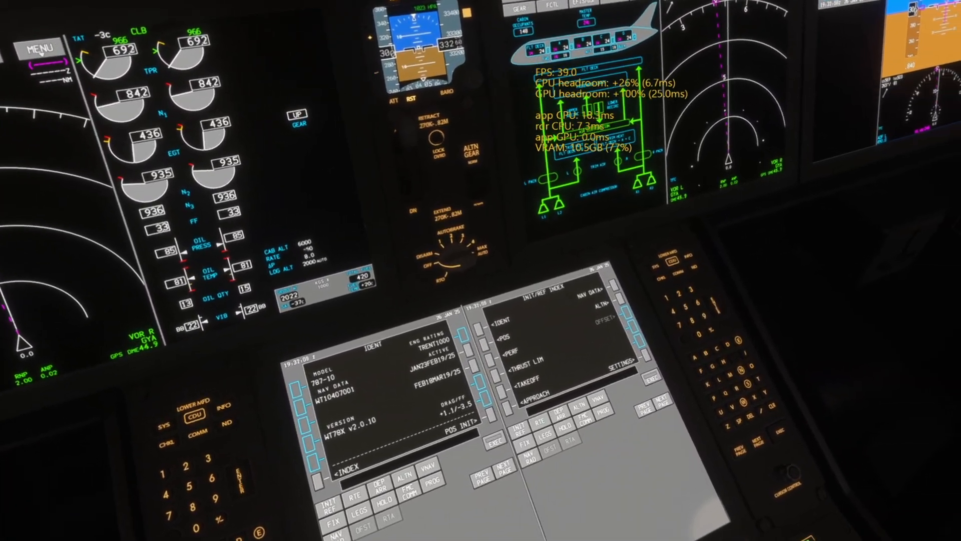
mouse_move(481, 271)
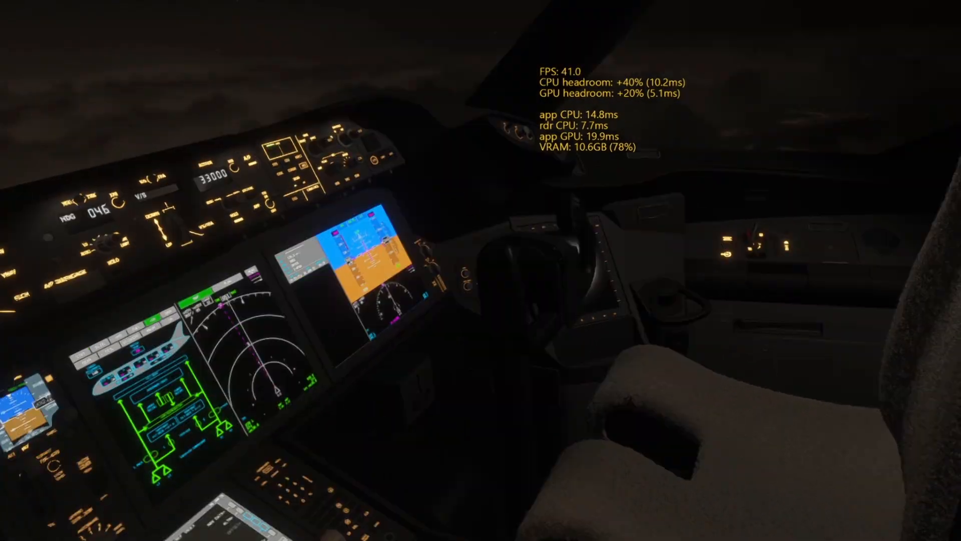
- Pause the flight and reach the VR Graphics settings showing DLSS Performance and Custom quality
key("Escape")
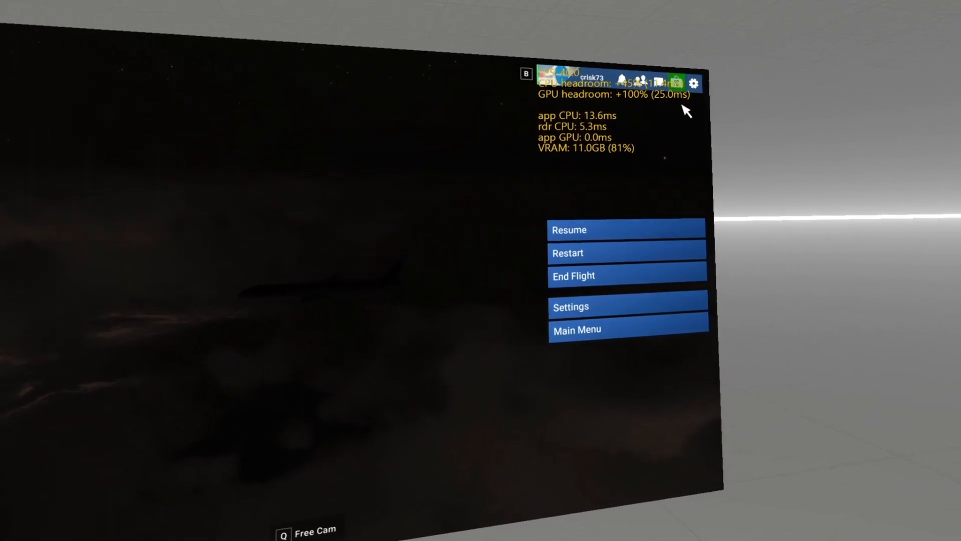
left_click(570, 306)
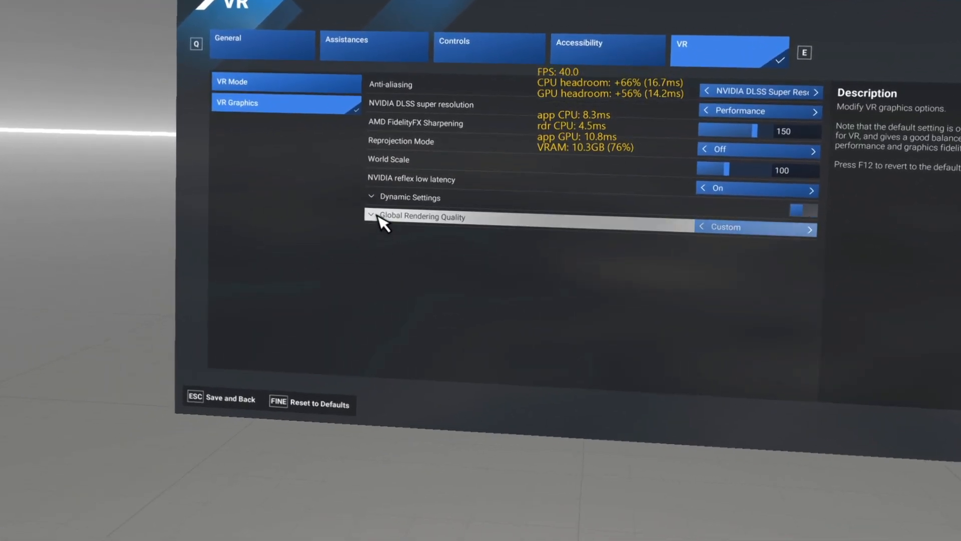
- Review the Global Rendering Quality advanced settings, then save and return to the pause menu
left_click(372, 217)
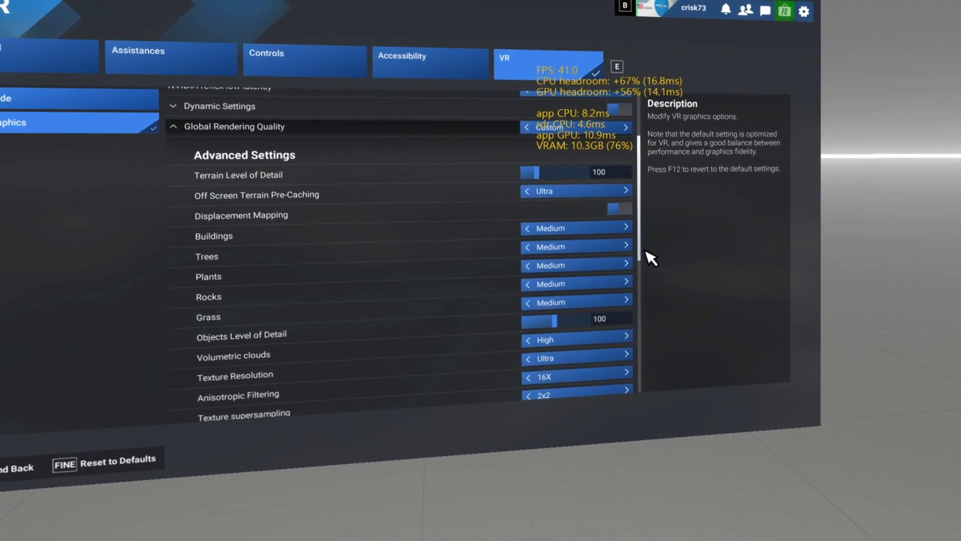
scroll("down", 3)
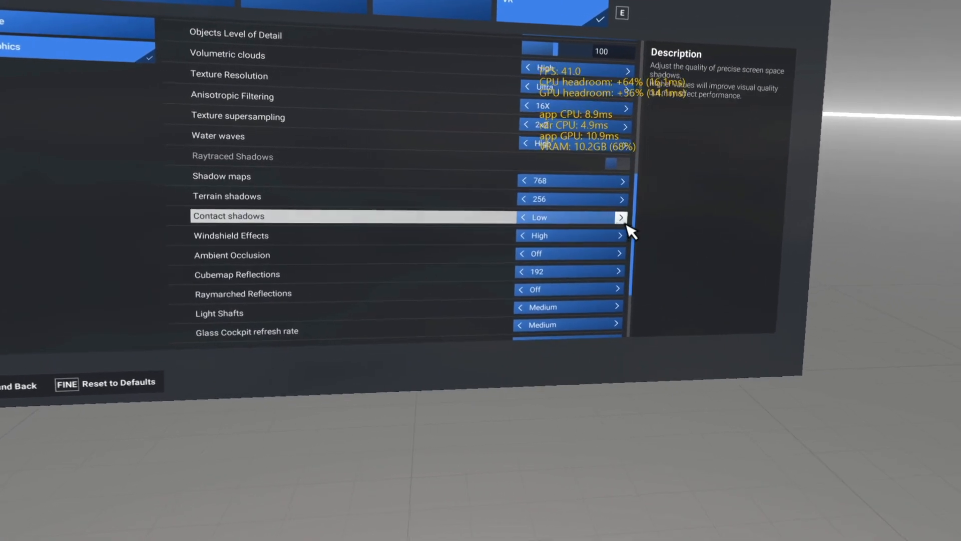
scroll("down", 3)
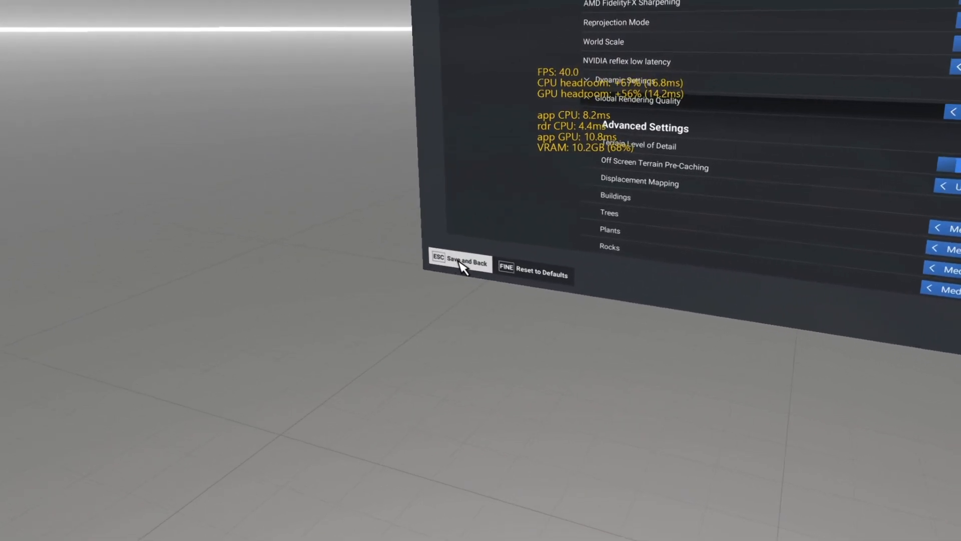
left_click(457, 262)
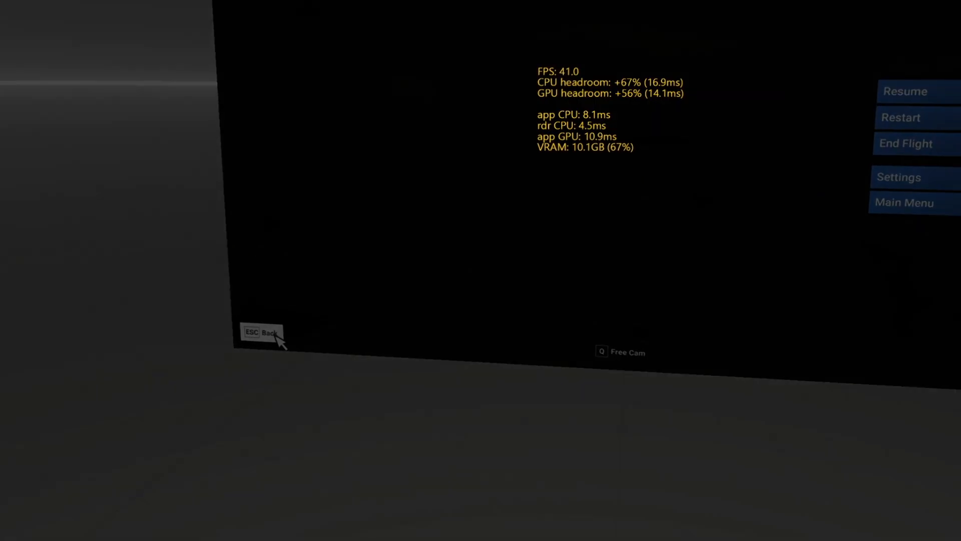